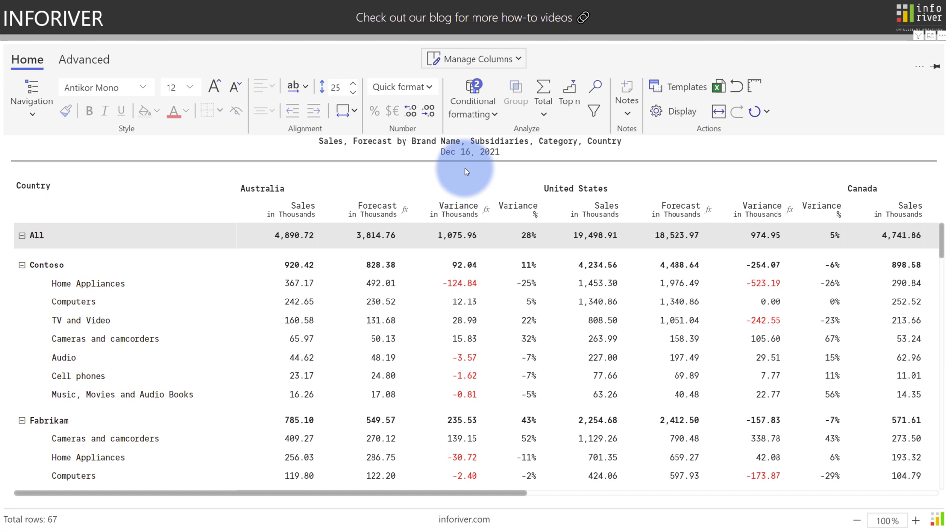
Bring up the Quick formula list from the Advanced report features
click(84, 59)
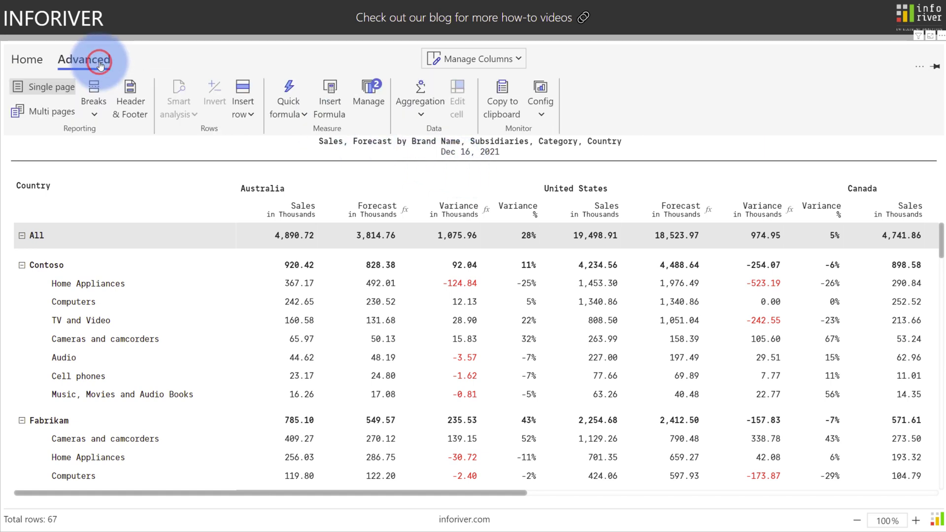
click(289, 97)
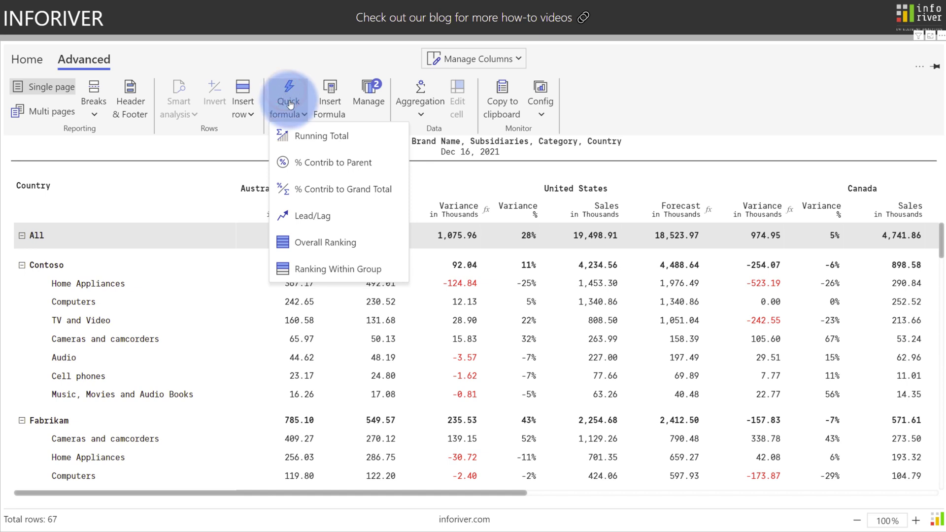
mouse_move(316, 163)
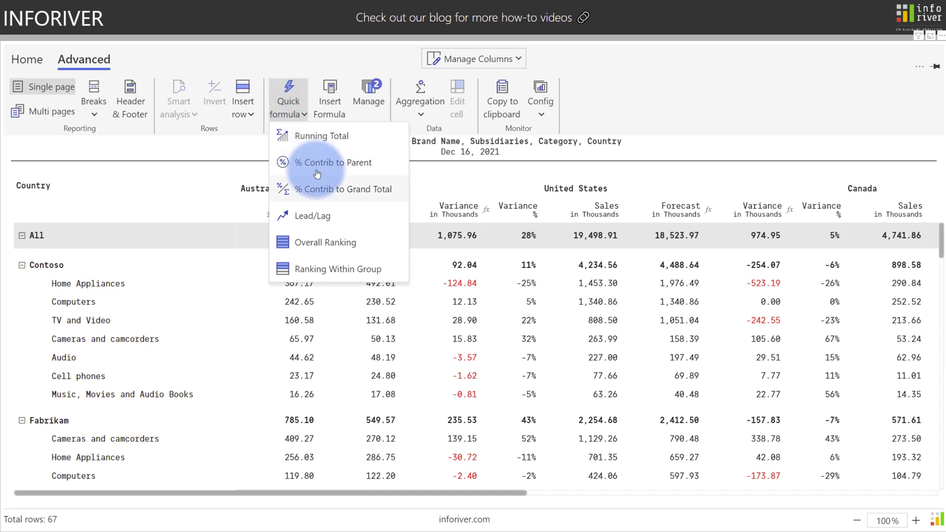
mouse_move(318, 189)
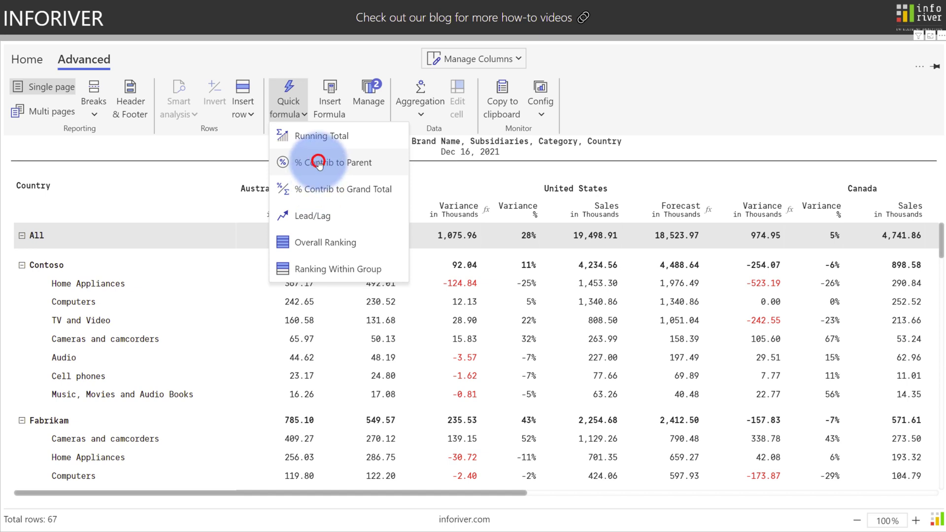
Create a '% Cont. Sales' % Contrib to Parent column comparing Sales, with progress bars enabled
click(332, 161)
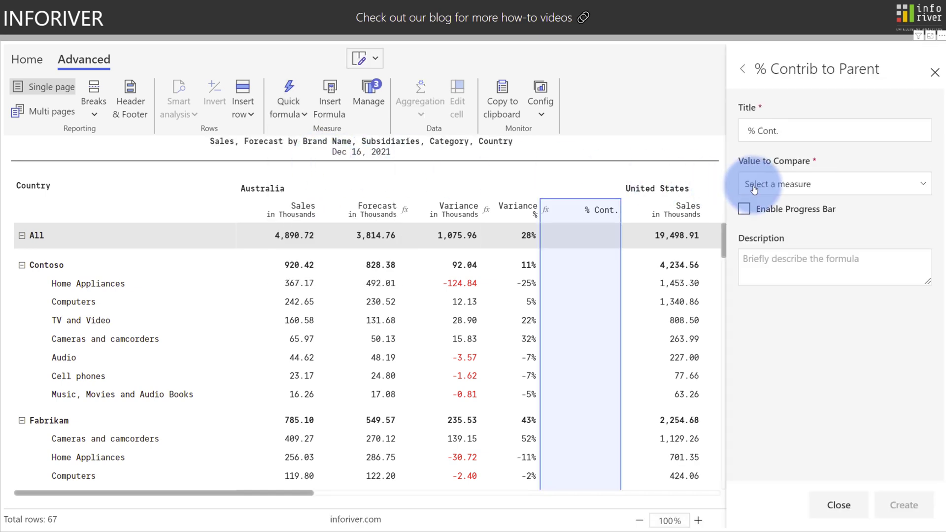
click(835, 184)
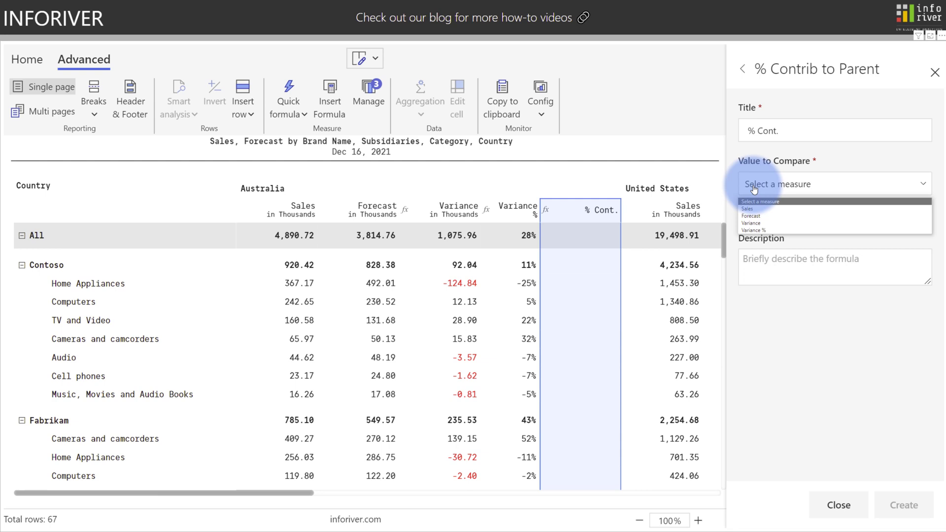
click(748, 208)
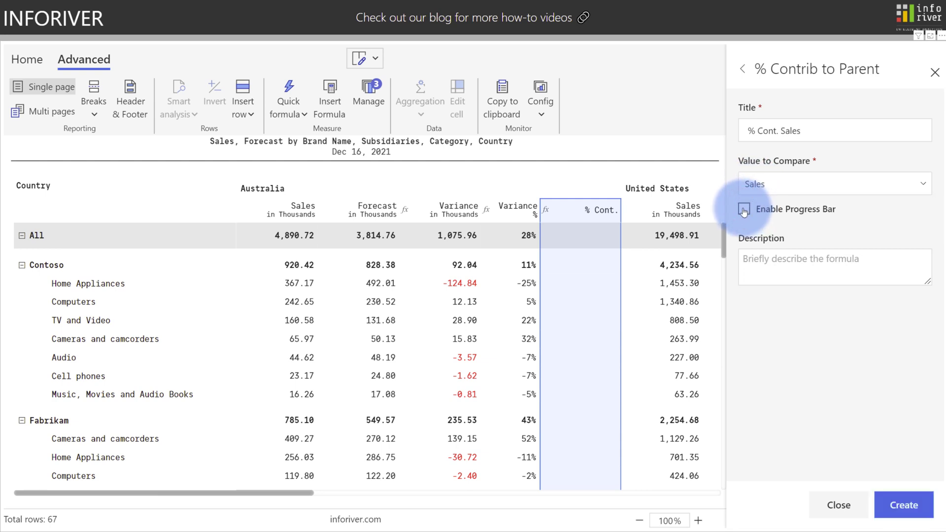
click(744, 209)
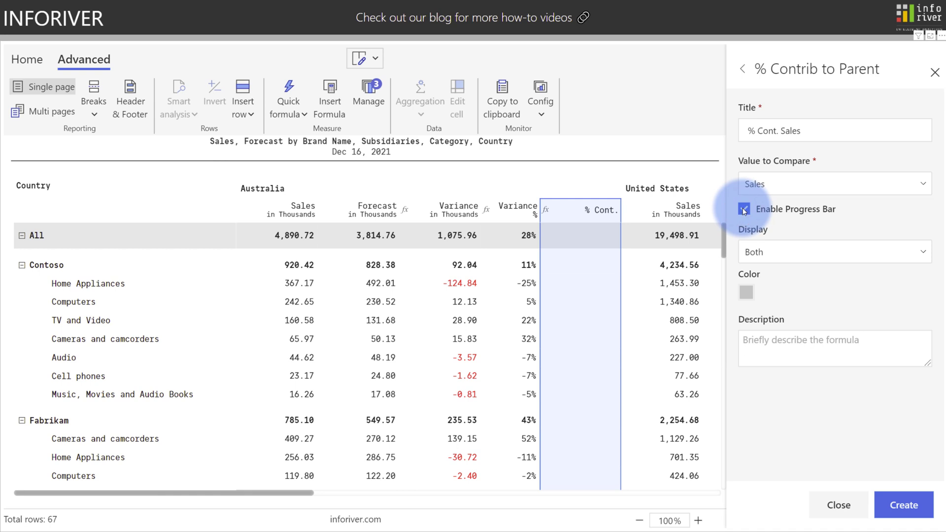
click(835, 251)
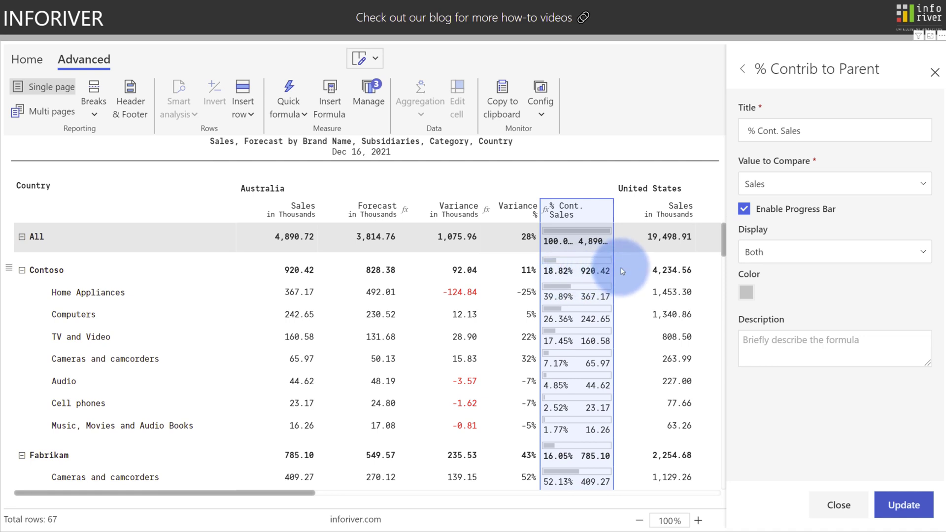
Display the % Cont. Sales bars as percentage only, with whole-number precision
click(835, 251)
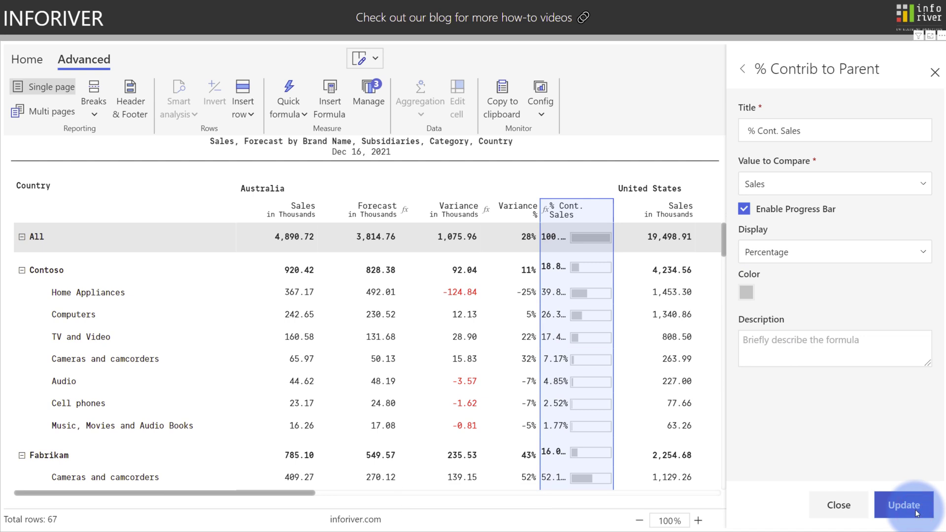
click(28, 59)
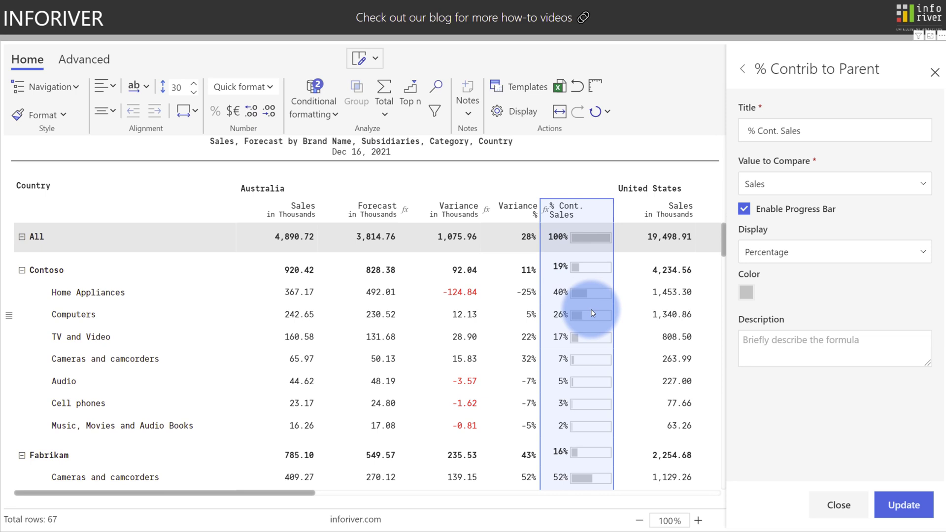
mouse_move(577, 339)
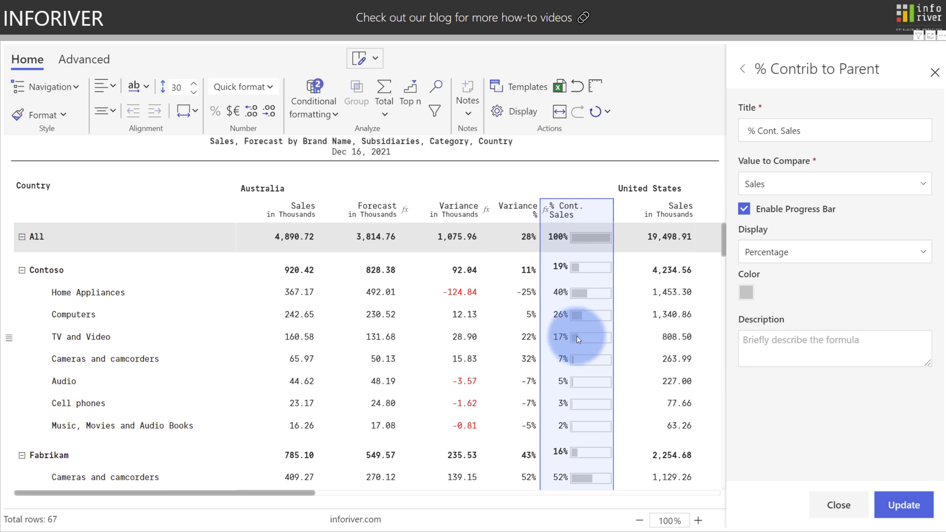
mouse_move(560, 276)
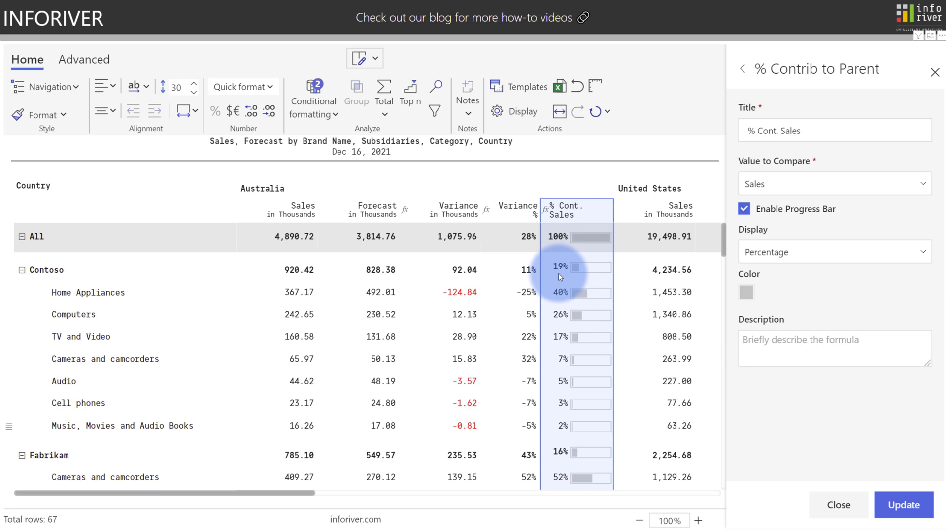
Start a % Contrib to Grand Total quick formula column after closing the previous settings
click(83, 59)
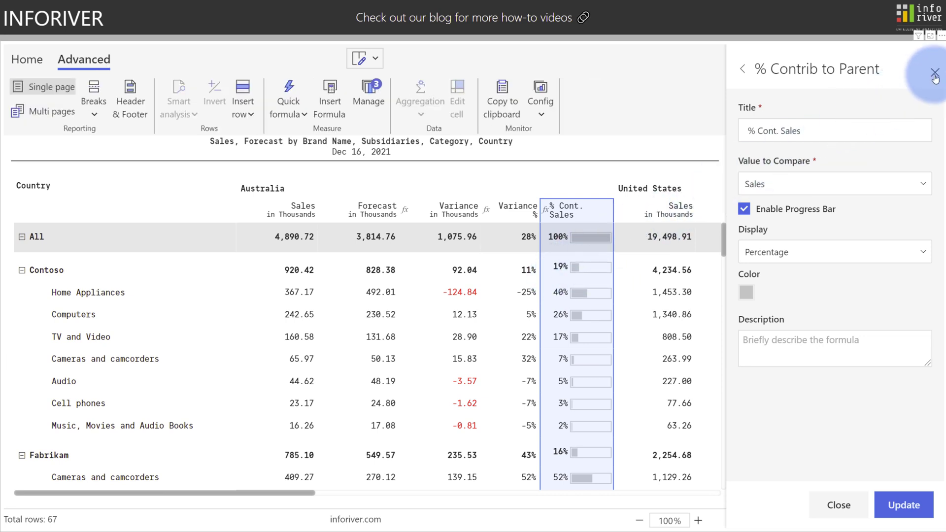
click(935, 79)
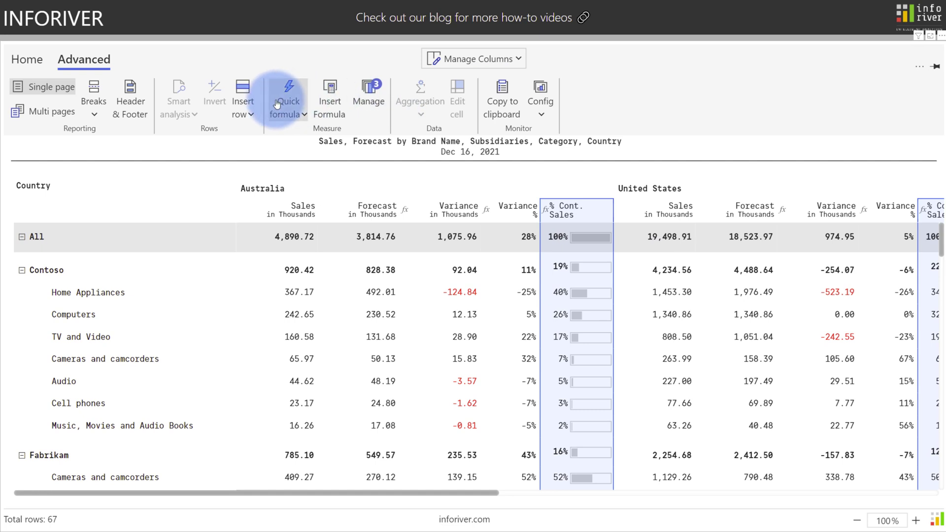
click(288, 100)
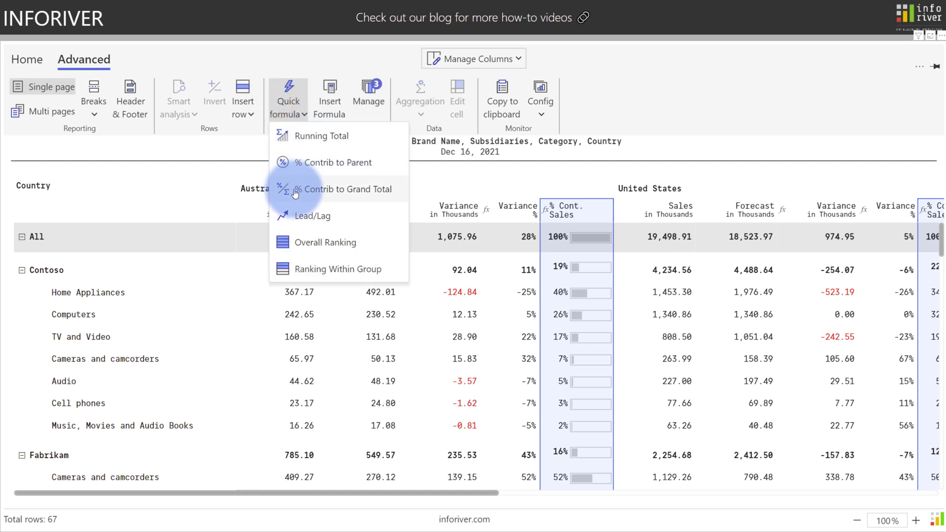
click(347, 189)
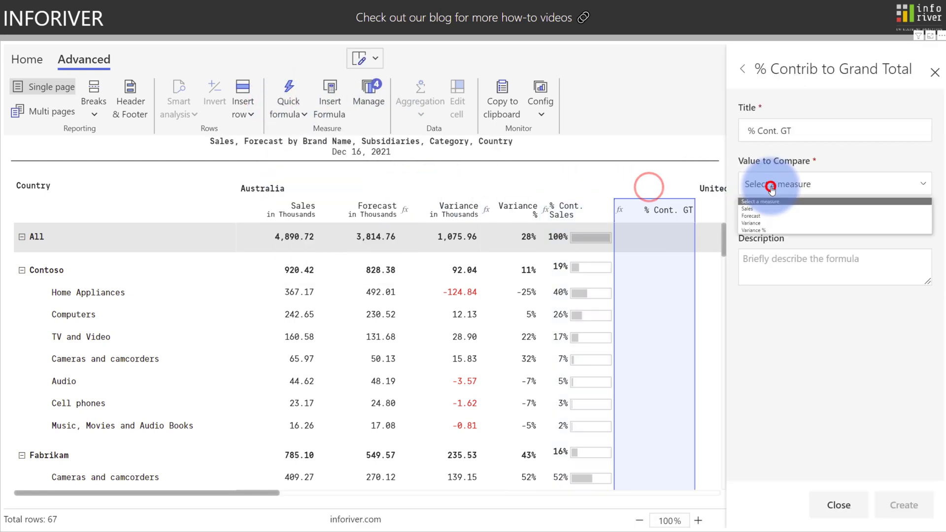
Compare against Sales, enable progress bars, and display sales values beside the bars
click(747, 209)
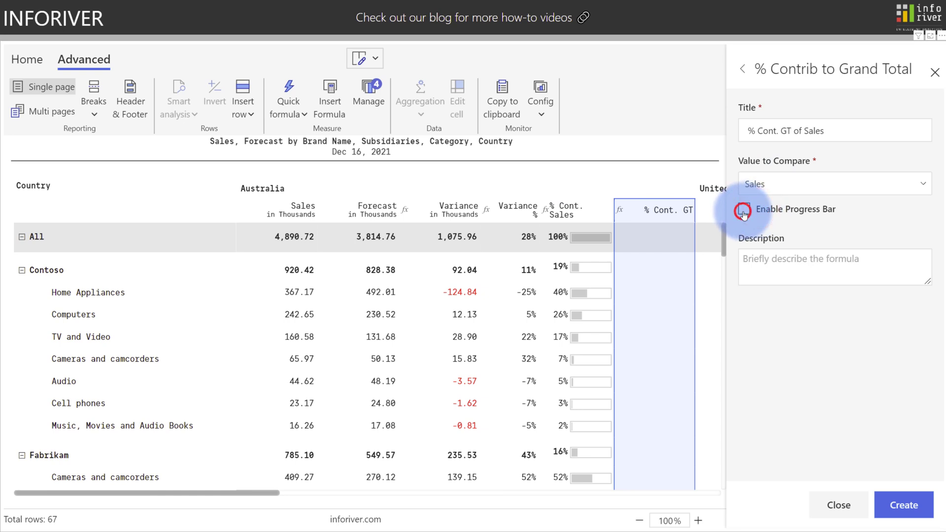
click(746, 209)
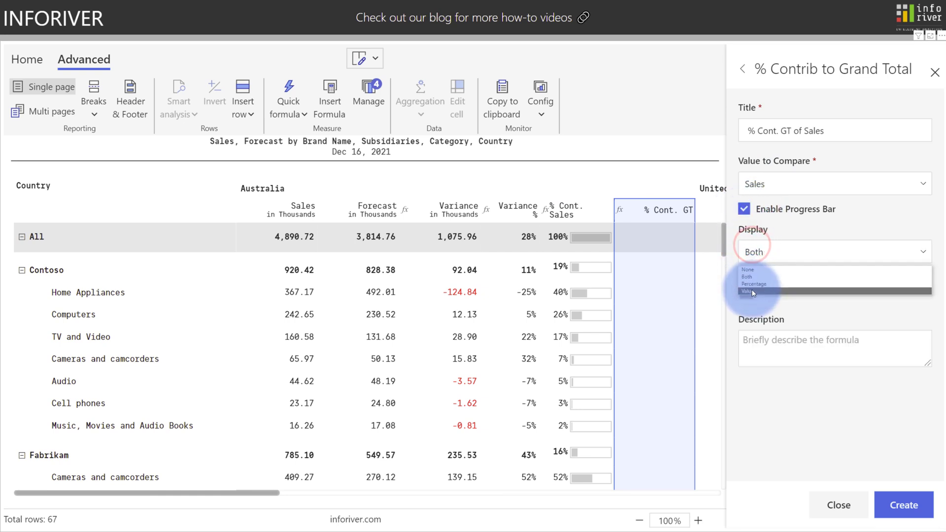
click(753, 293)
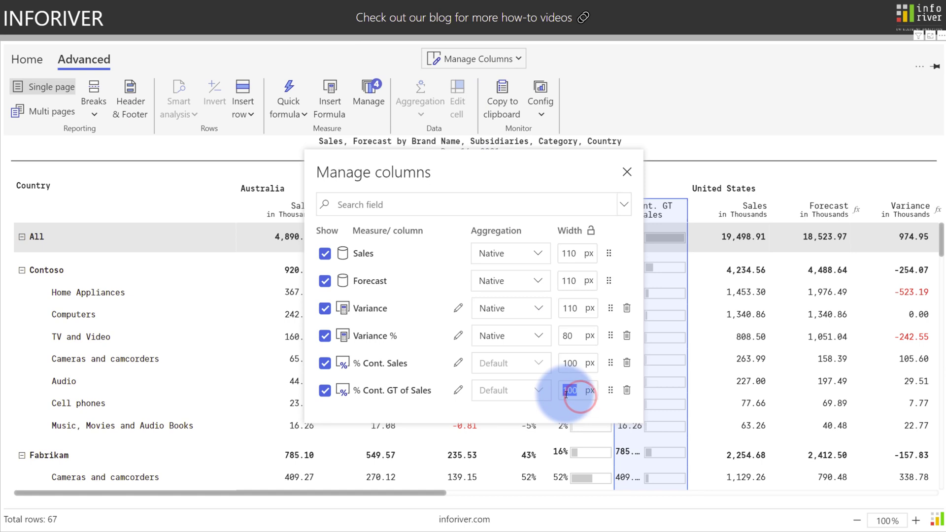
Increase the Width px of the % Cont. GT of Sales column in Manage Columns
click(627, 172)
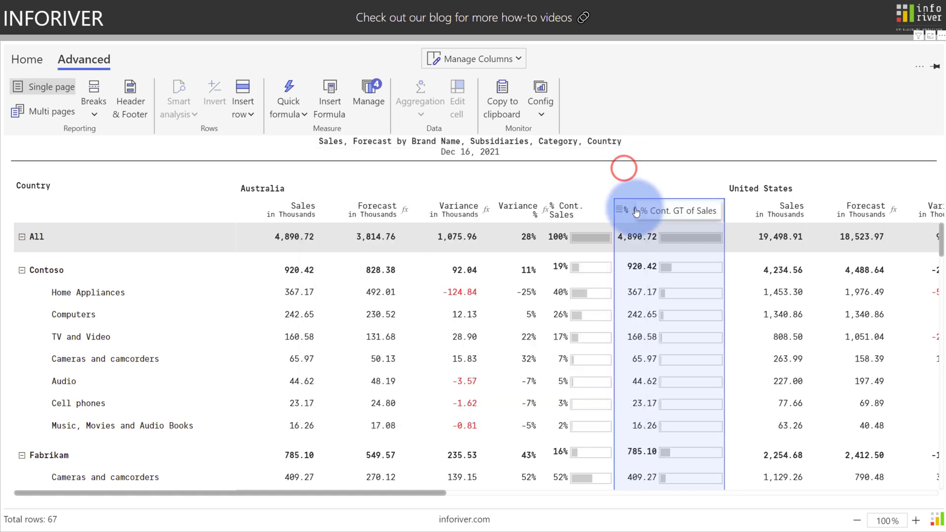